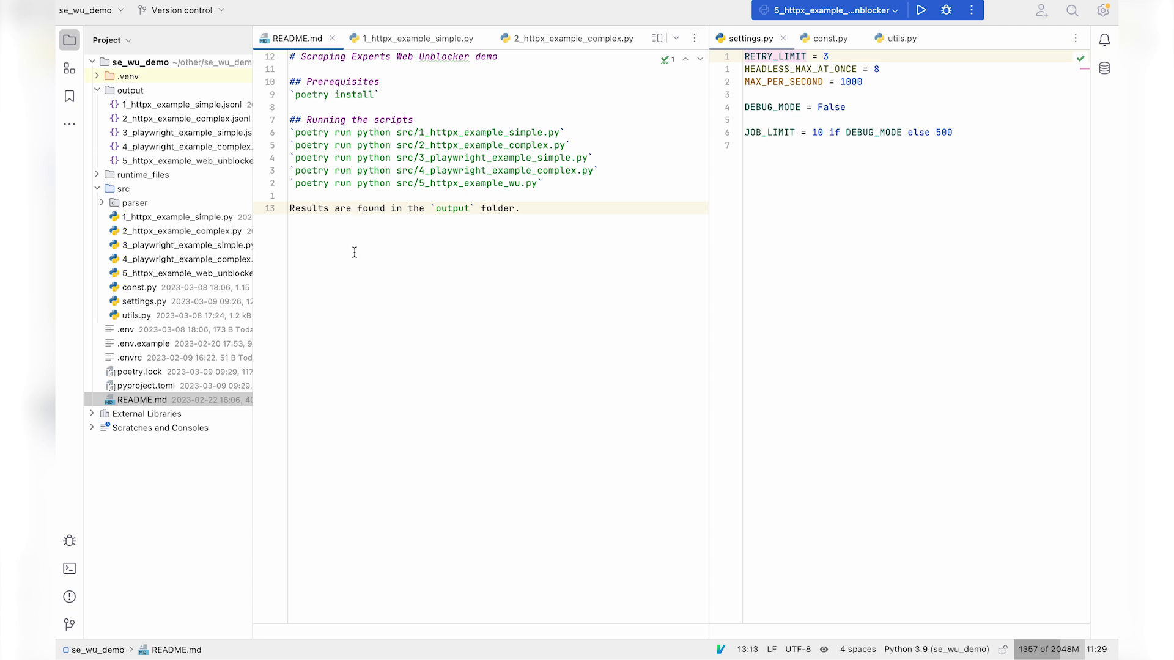
mouse_move(357, 247)
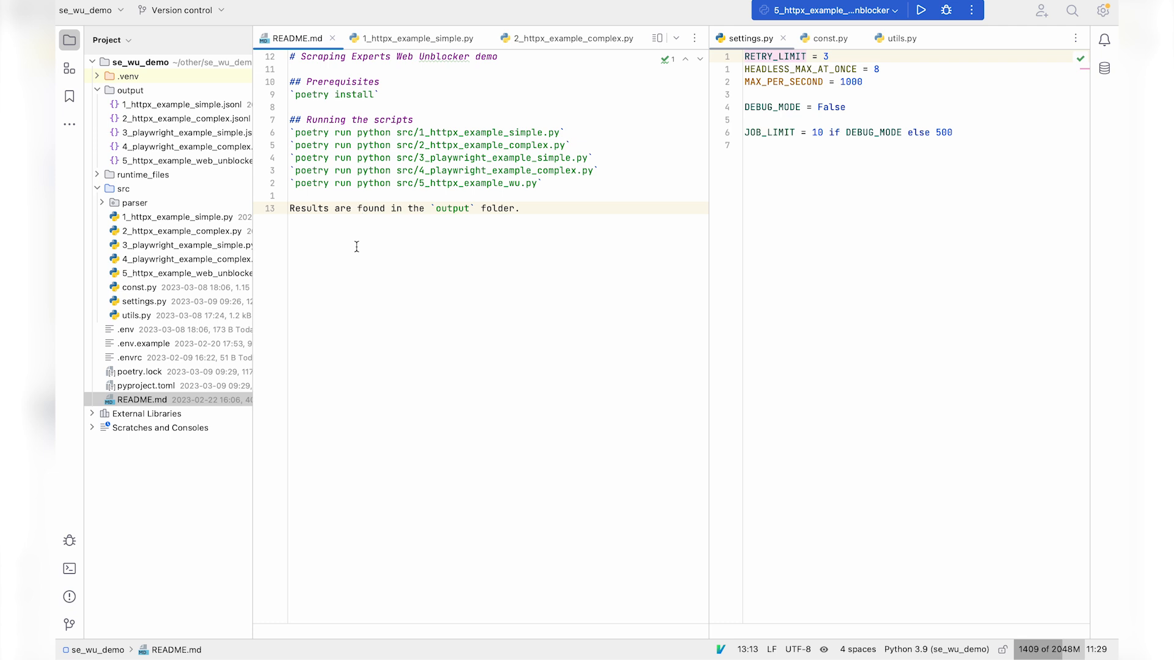
- Expand the runtime_files folder to list input_all.txt and input_urls.txt beside the README
left_click(359, 208)
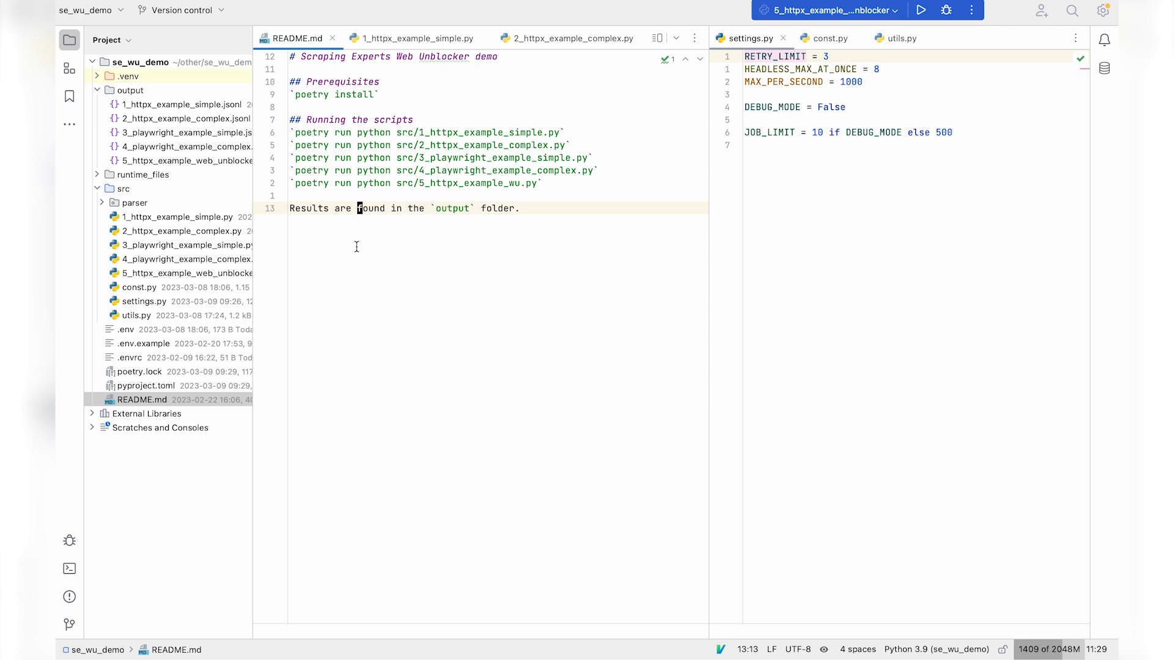
left_click(142, 174)
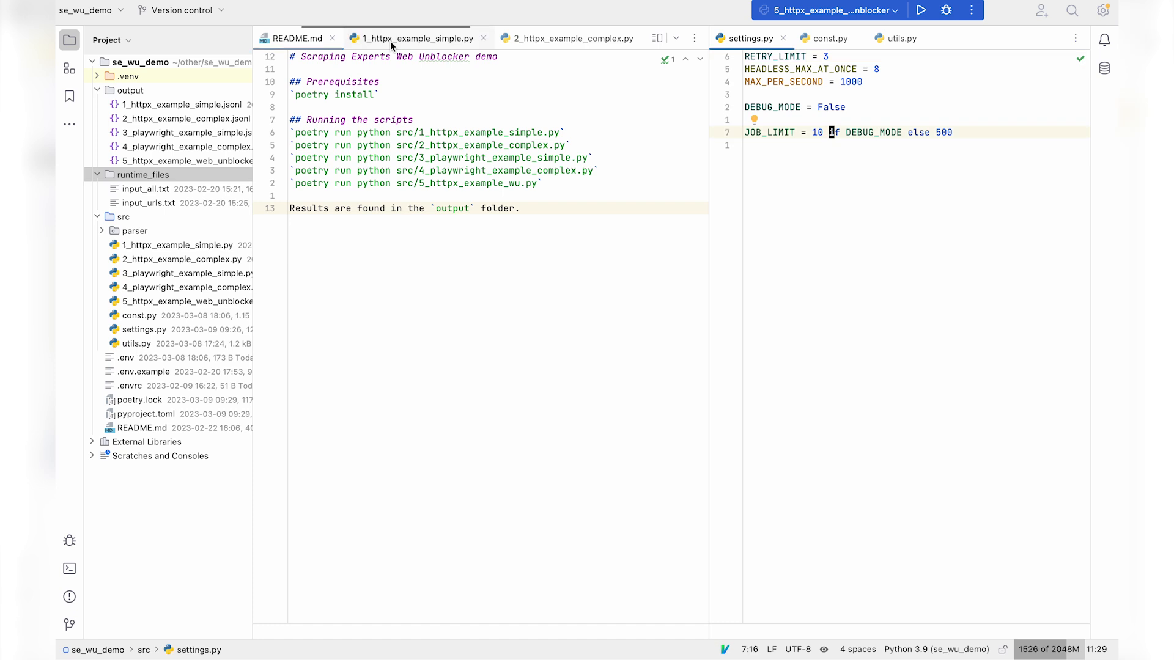
- Review 1_httpx_example_simple.py's async fetch flow and const.py's Web Unblocker and direct proxy setup
left_click(418, 38)
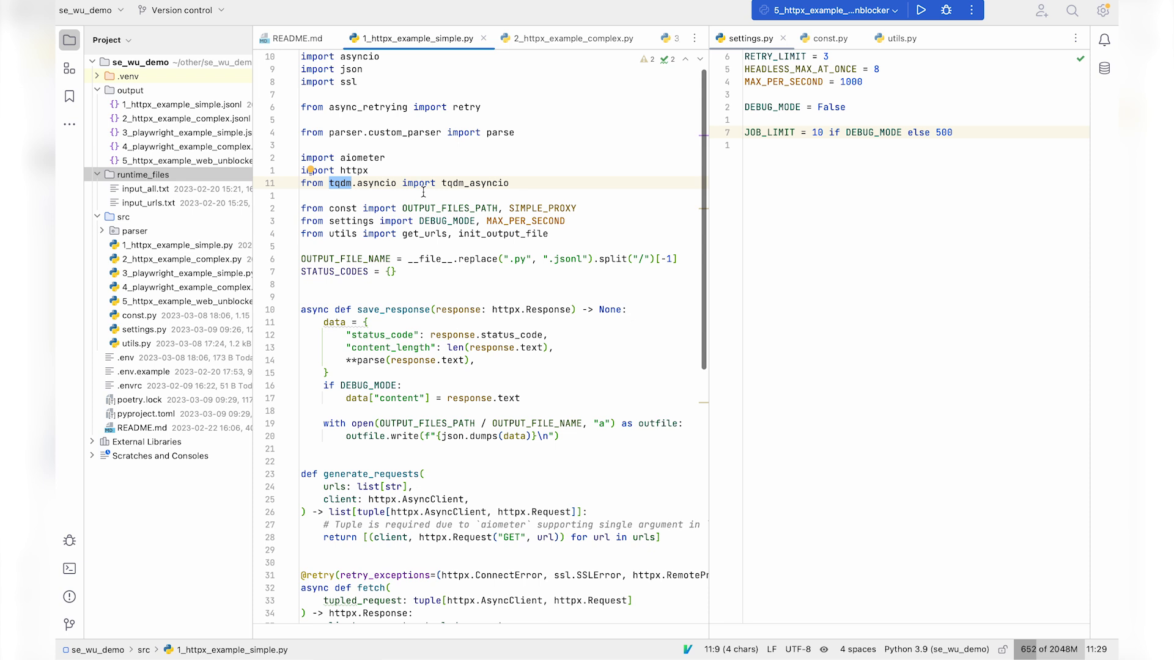
scroll("down", 3)
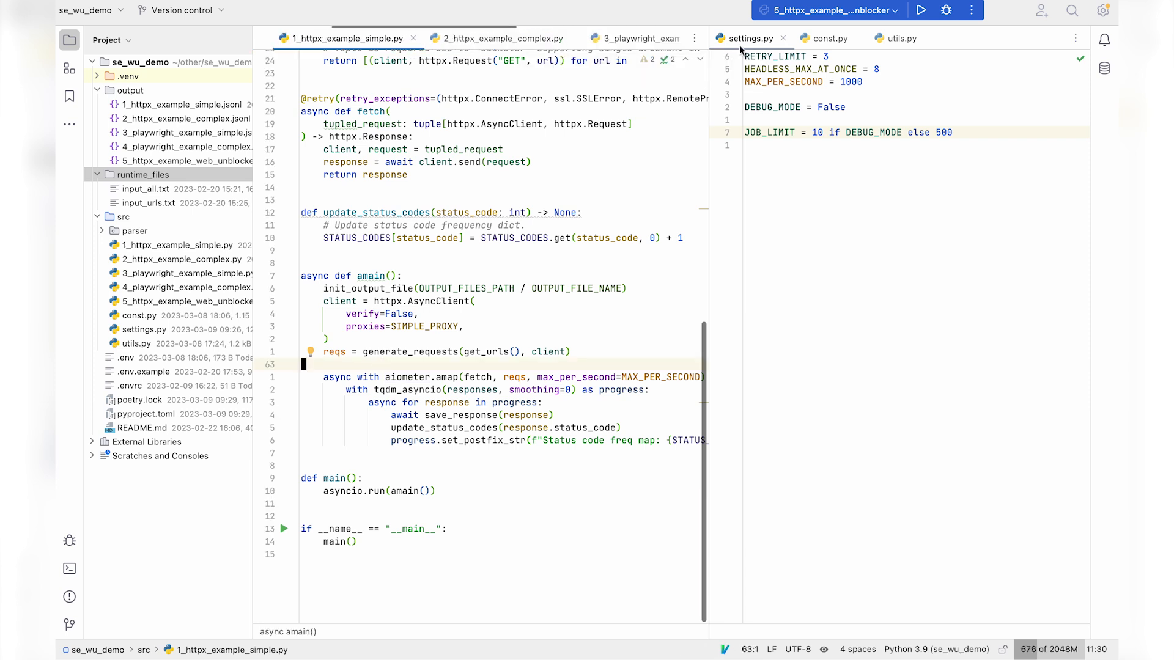
left_click(827, 38)
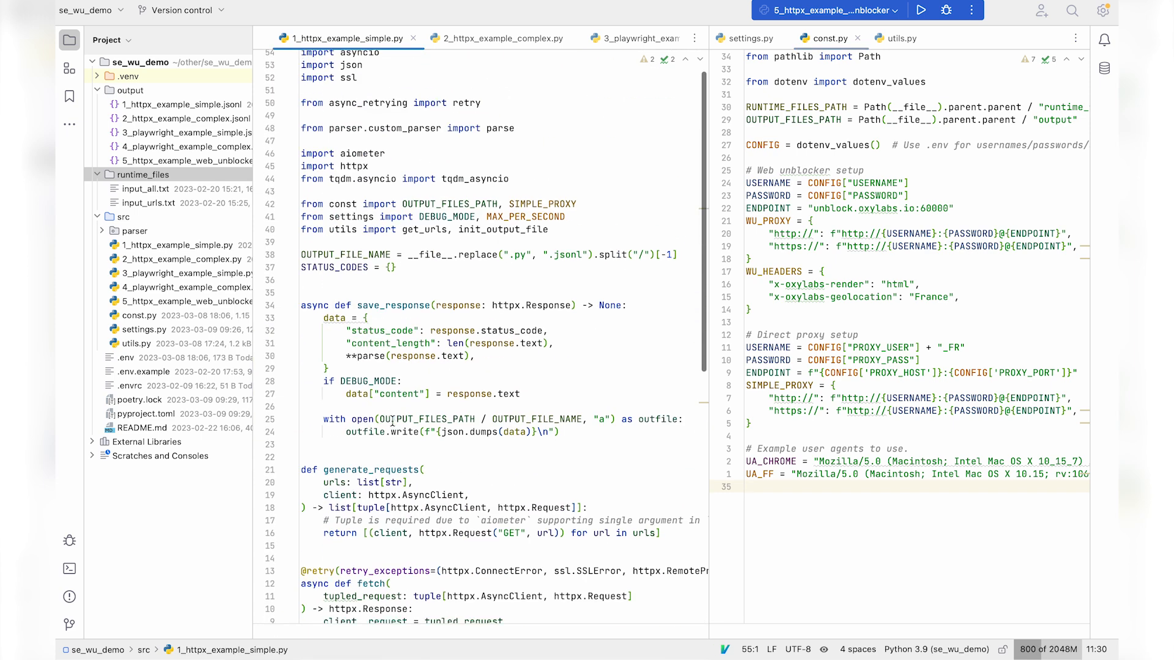
scroll("down", 3)
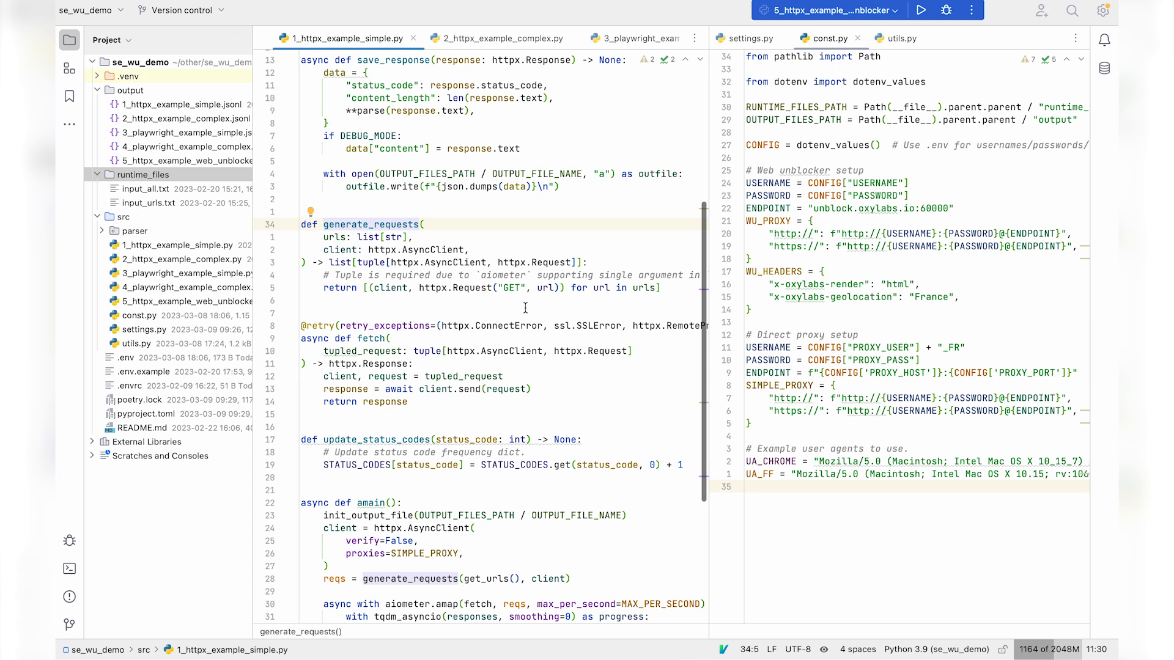
scroll("down", 3)
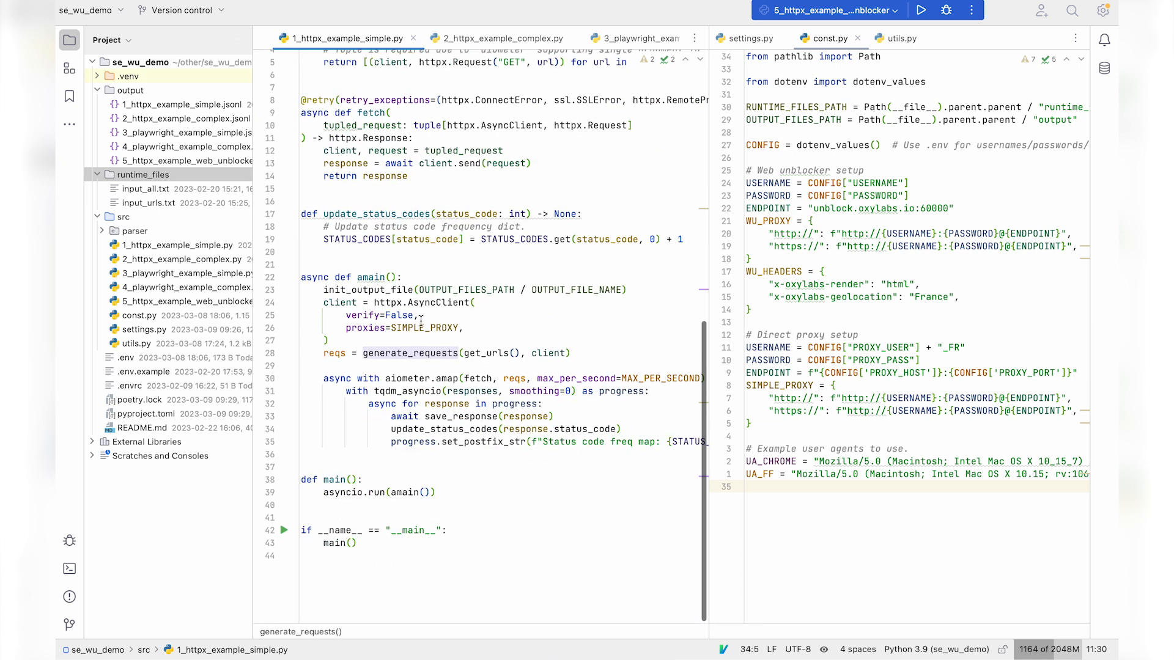
mouse_move(445, 378)
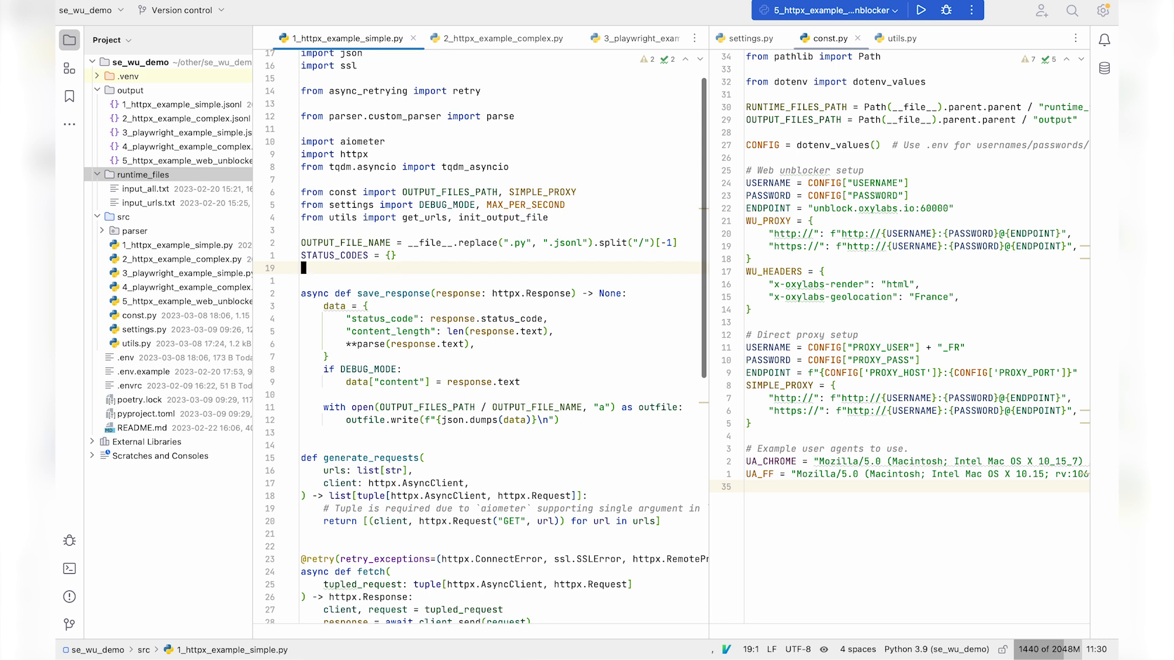
- Run 1_httpx_example_simple.py and observe that all 262 requests return status 403
left_click(922, 9)
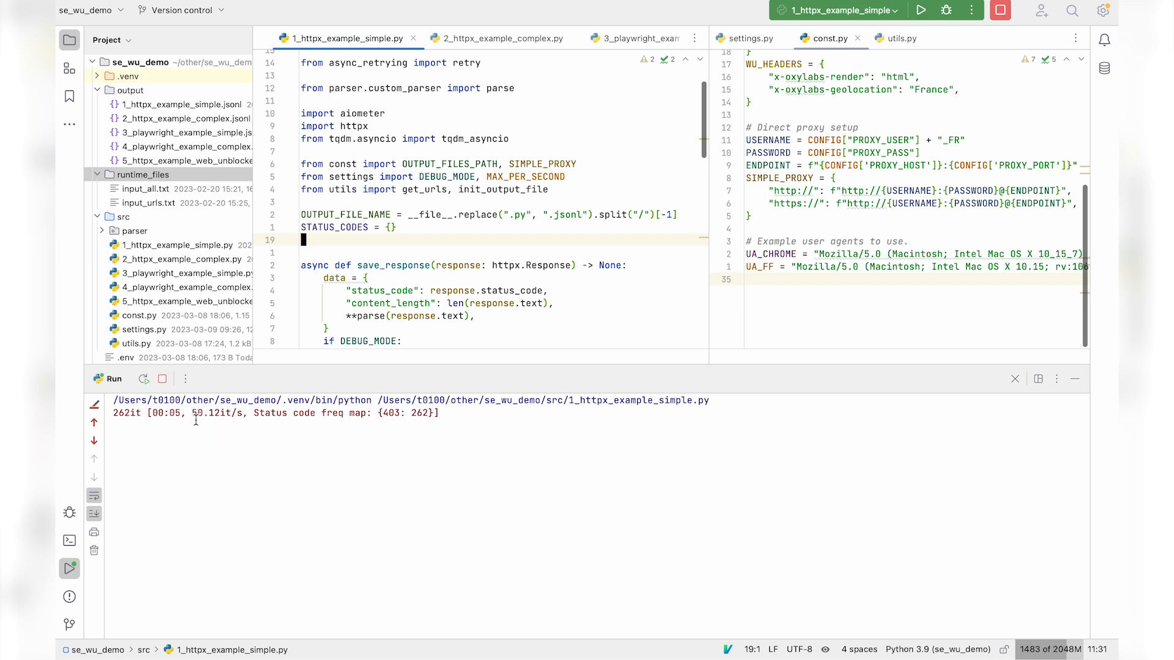
mouse_move(311, 452)
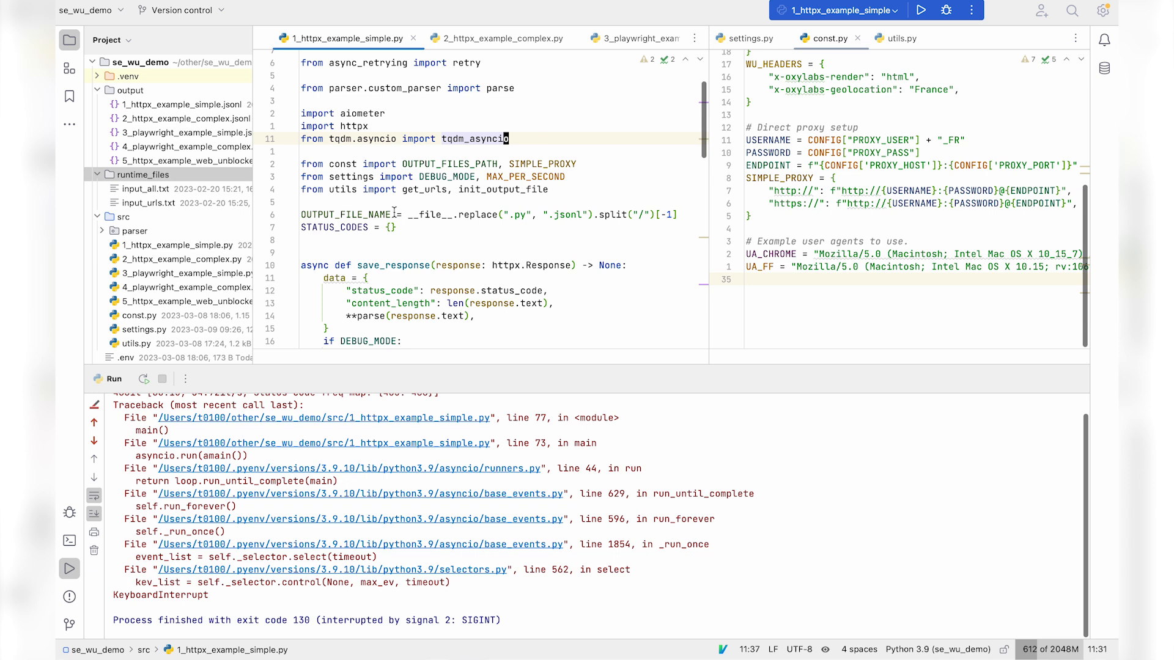
- Review 2_httpx_example_complex.py's rotating headers and retry logic, then run it
left_click(492, 38)
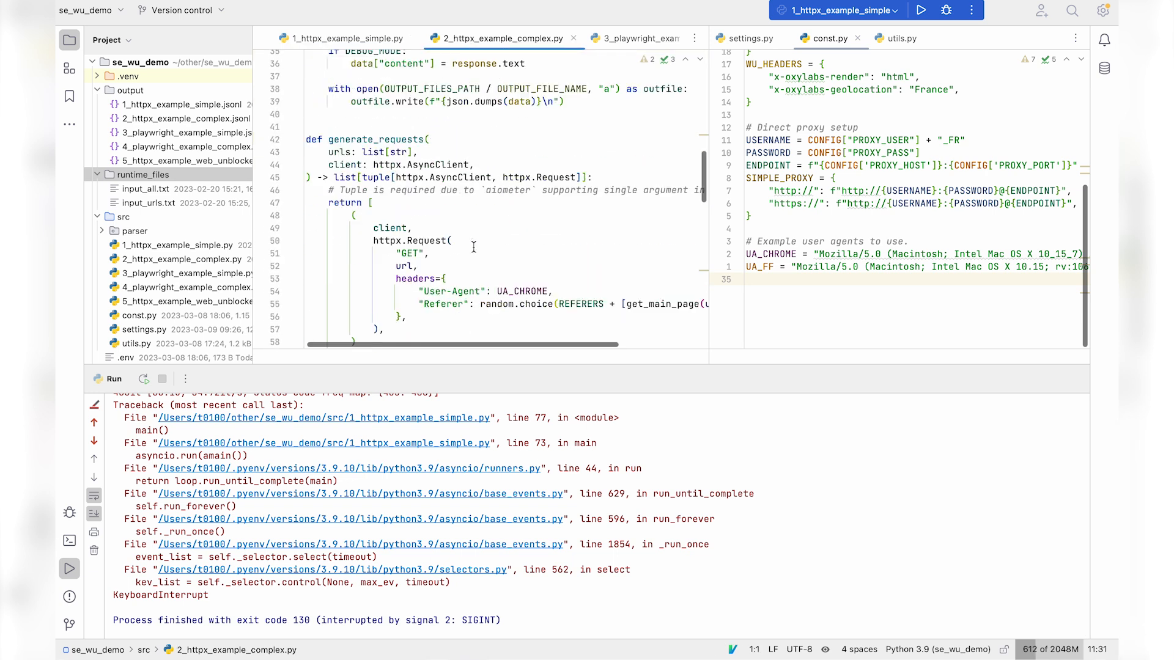
scroll("down", 3)
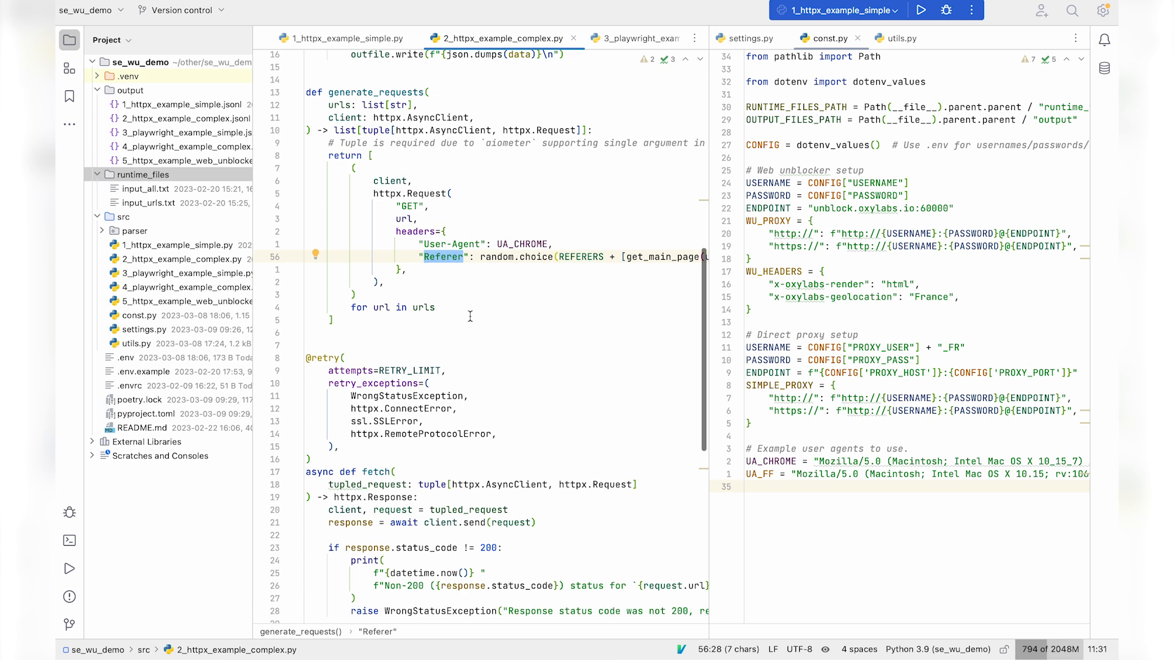
scroll("down", 3)
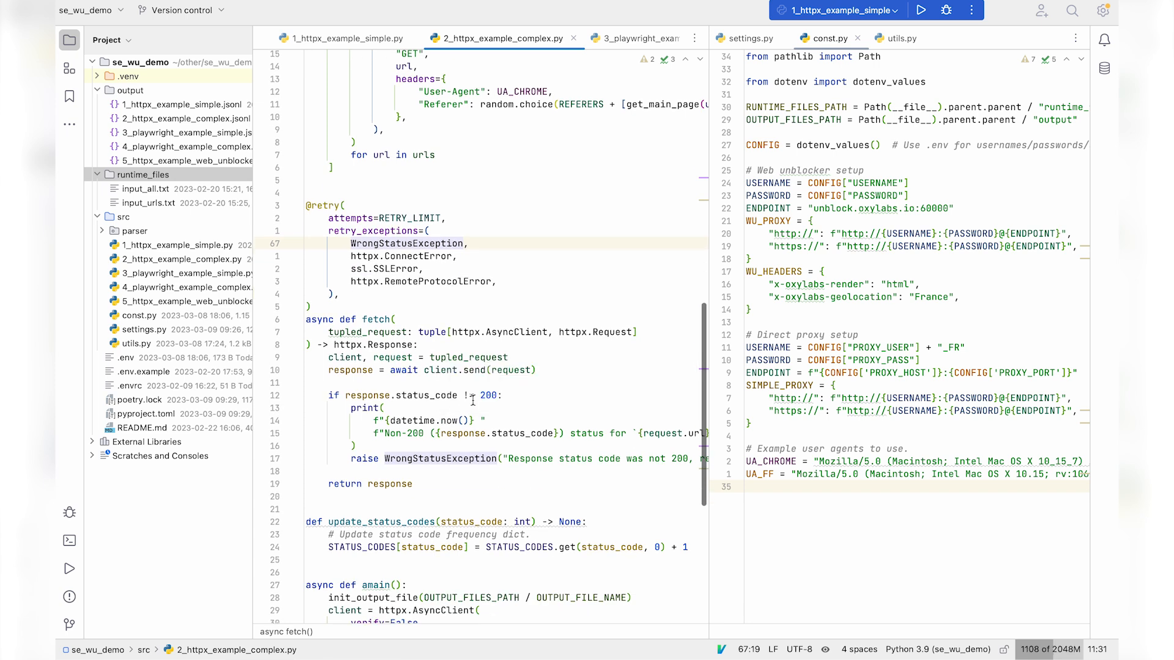
scroll("down", 3)
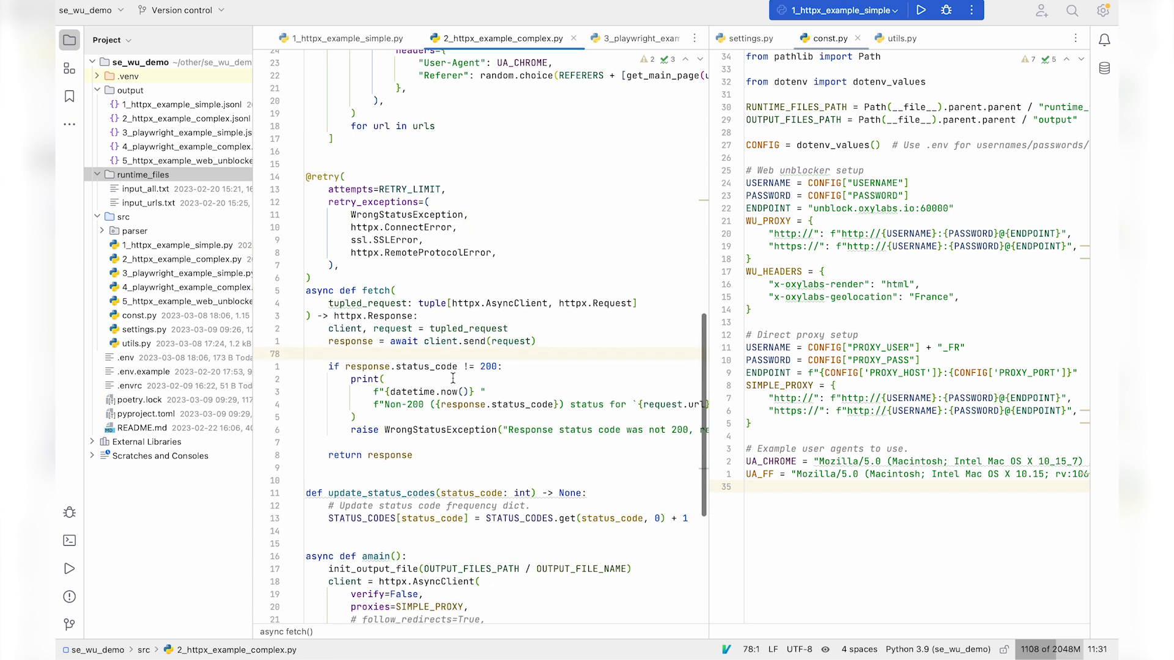
left_click(922, 10)
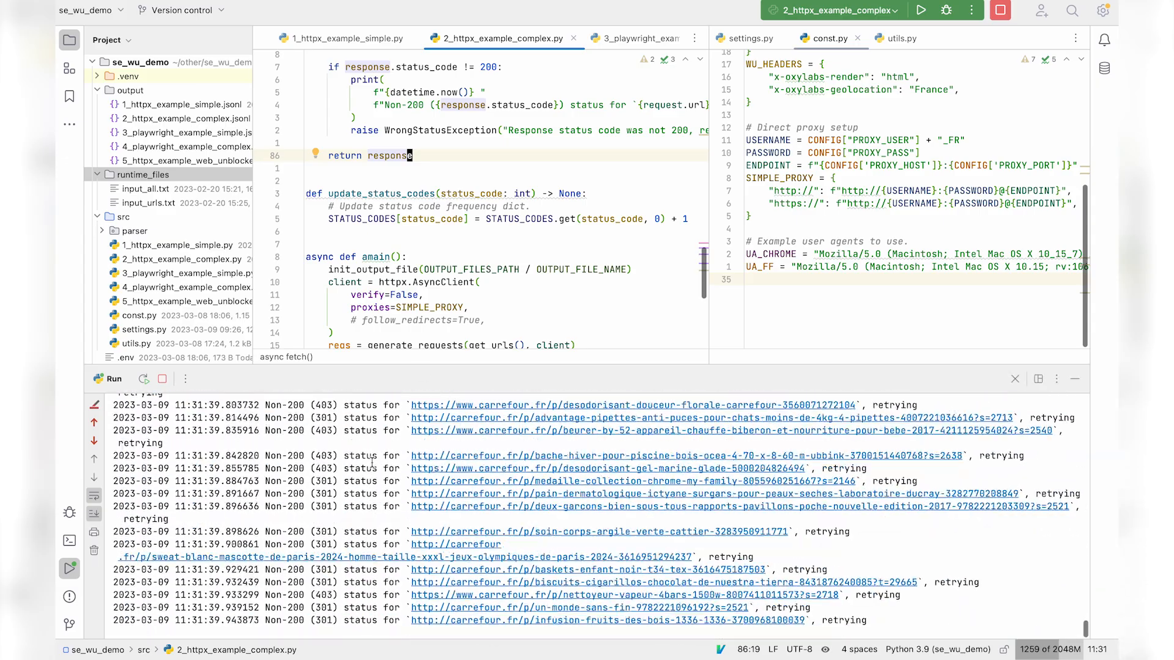
- Inspect the complex httpx run log, highlighting a 301 status among the retried responses
scroll("down", 3)
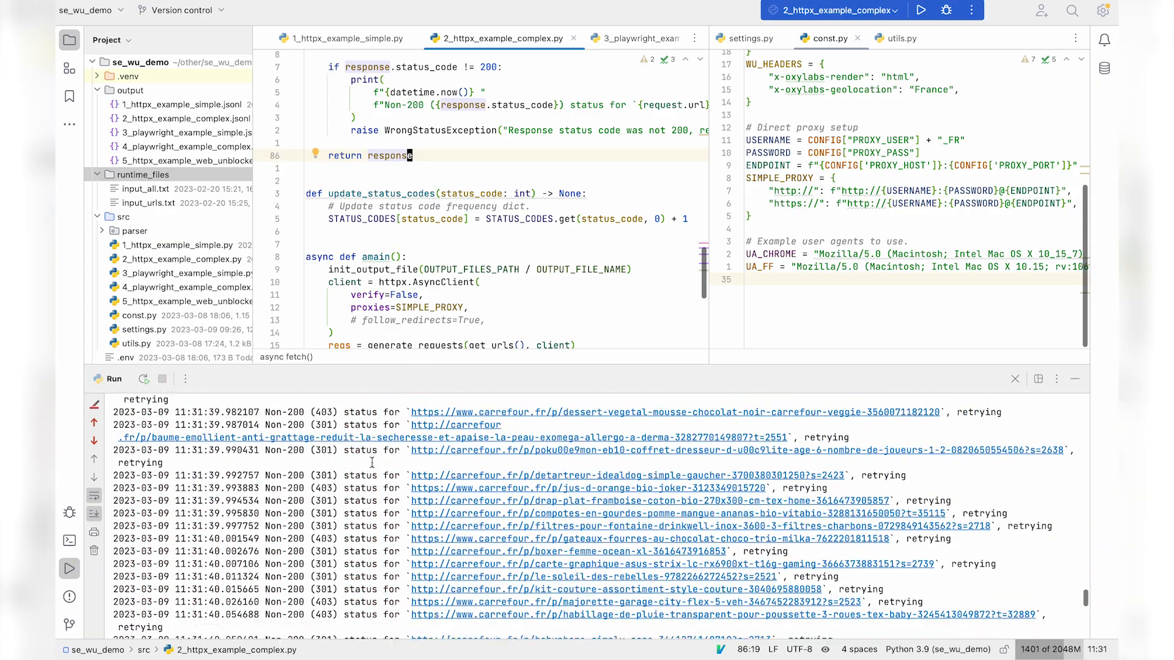
scroll("down", 3)
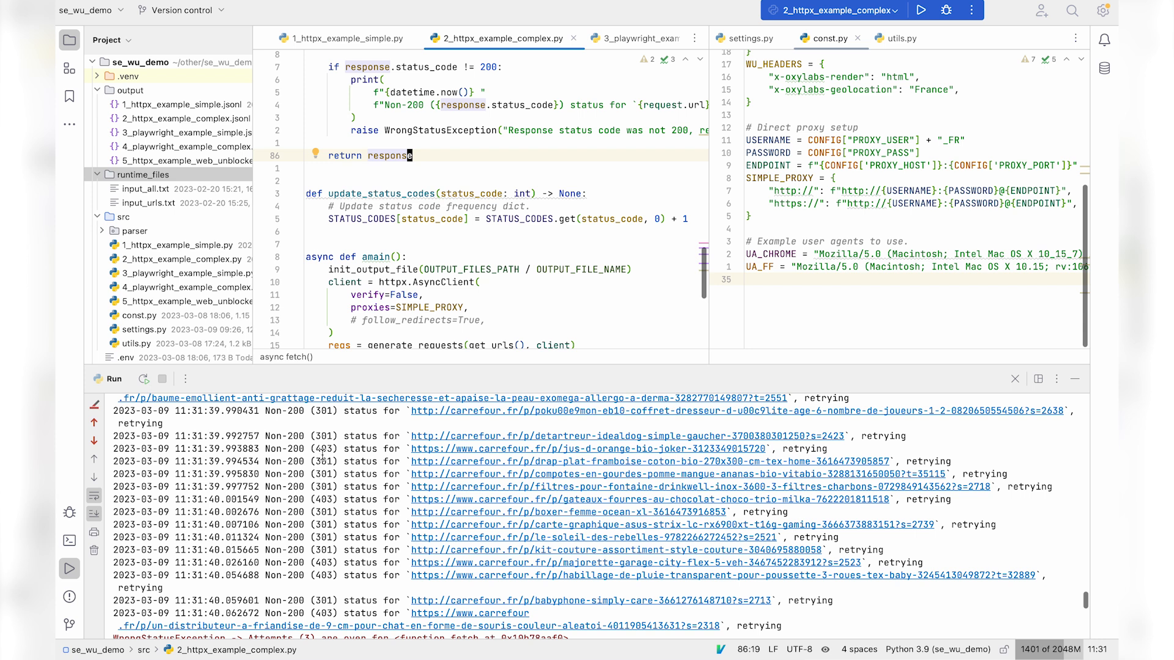
double_click(318, 460)
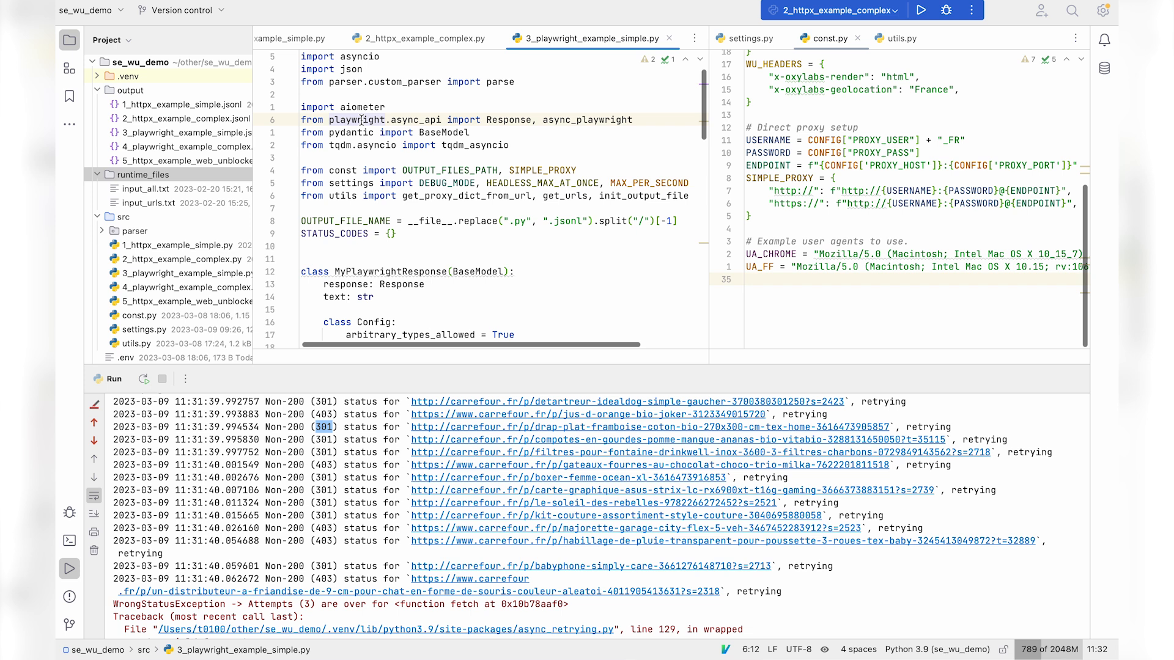
- Look over fetch() in 3_playwright_example_simple.py and interrupt its run with a KeyboardInterrupt
scroll("down", 3)
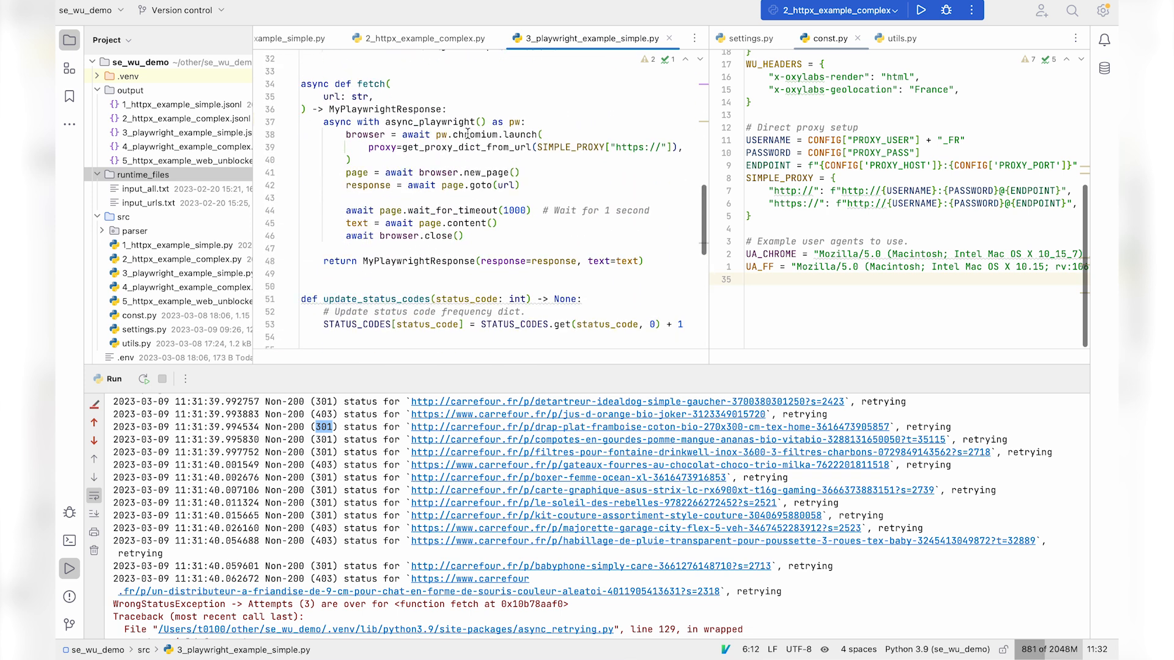
double_click(474, 134)
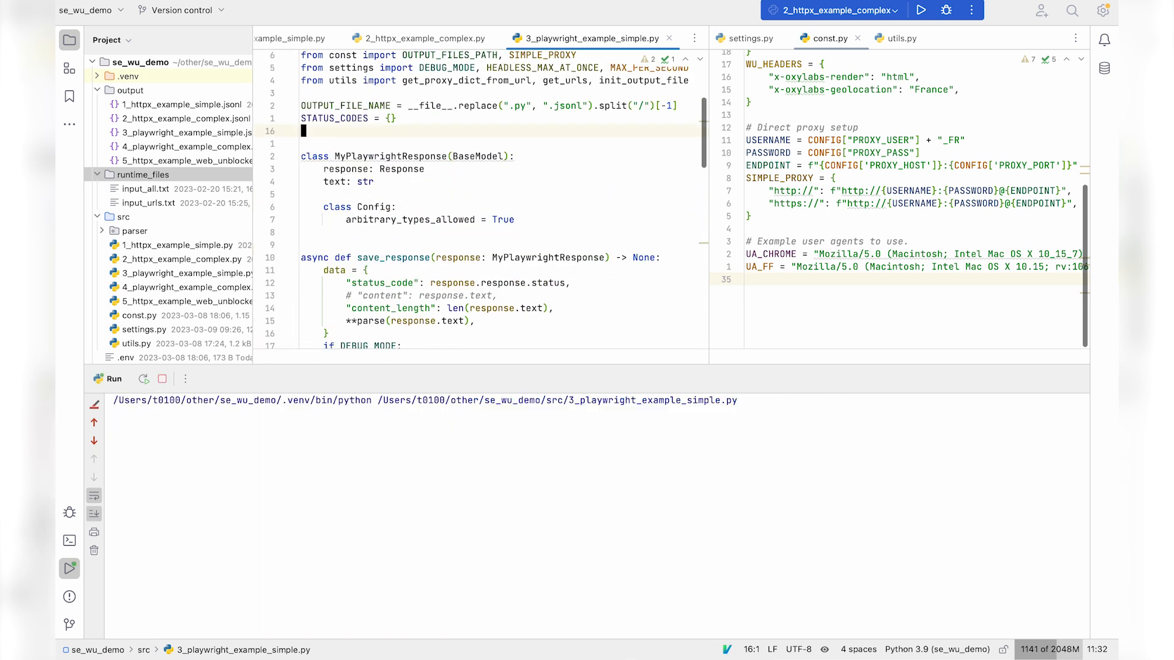
left_click(920, 10)
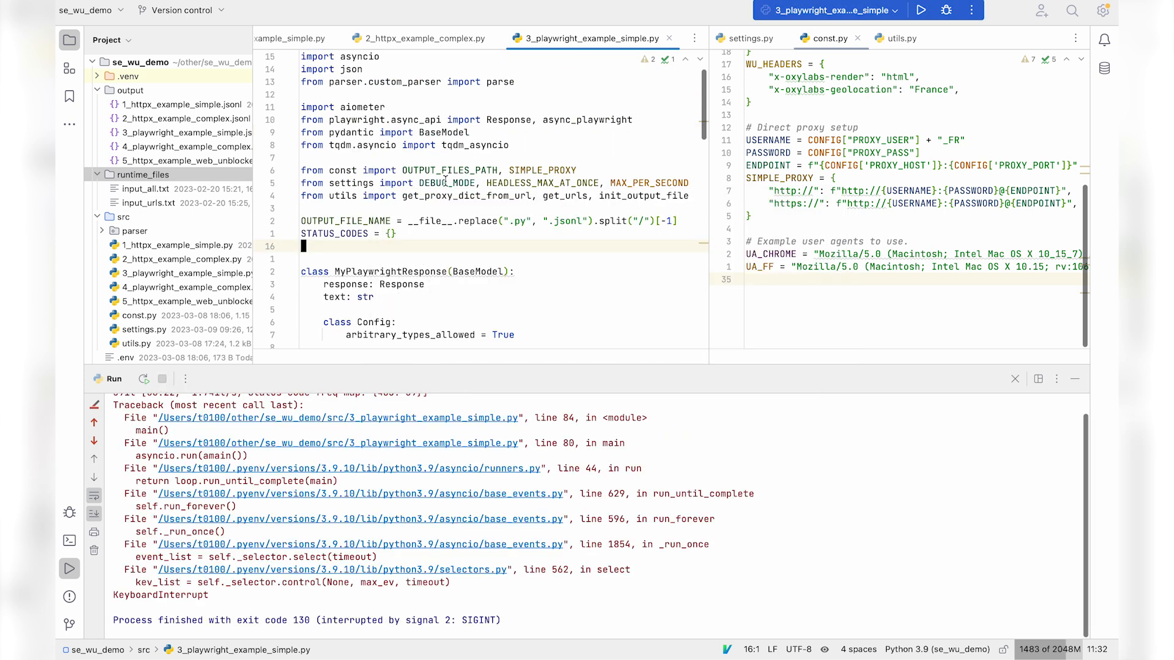
- Review 4_playwright_example_complex.py's headless Chromium launch setup in fetch()
left_click(584, 38)
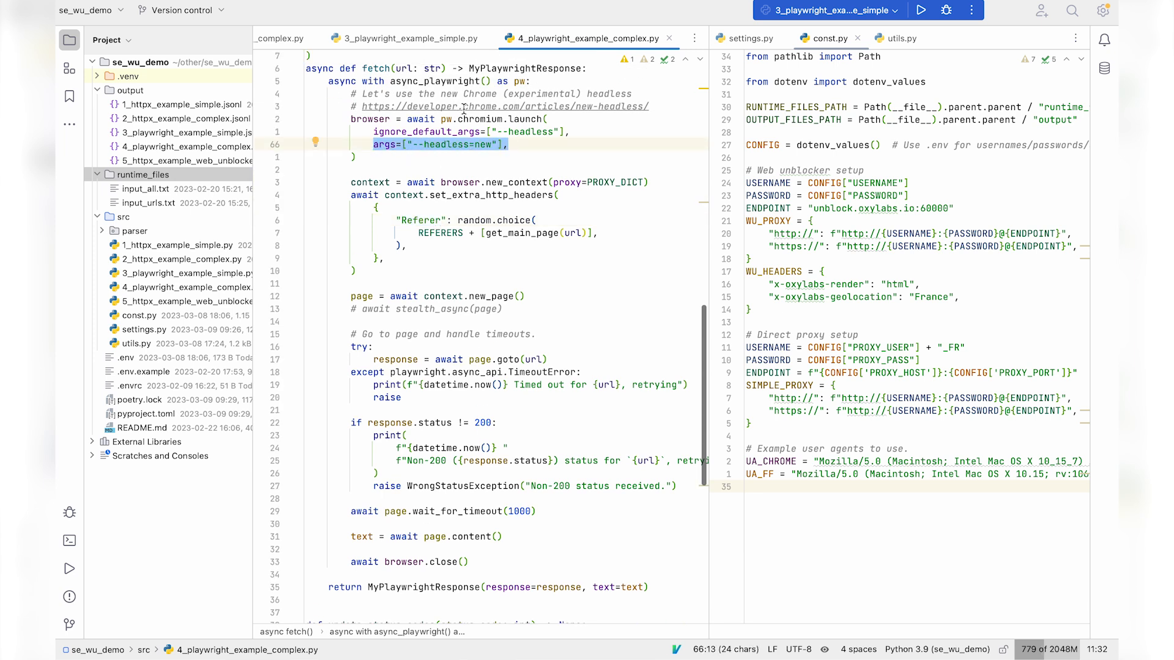
scroll("down", 3)
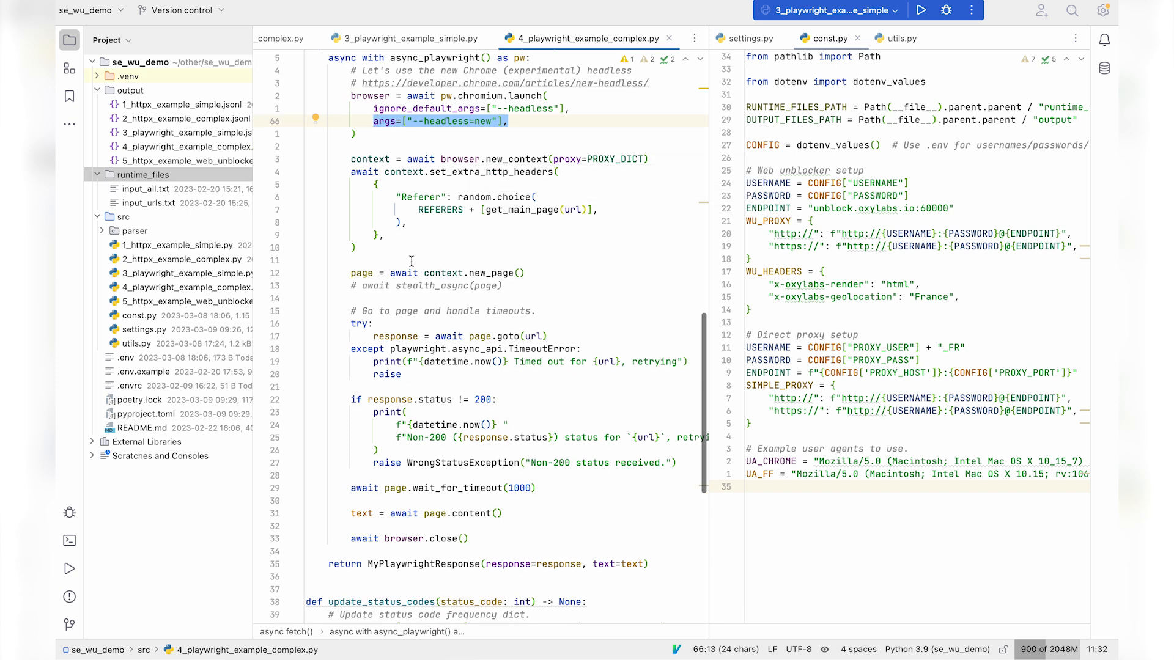
scroll("down", 3)
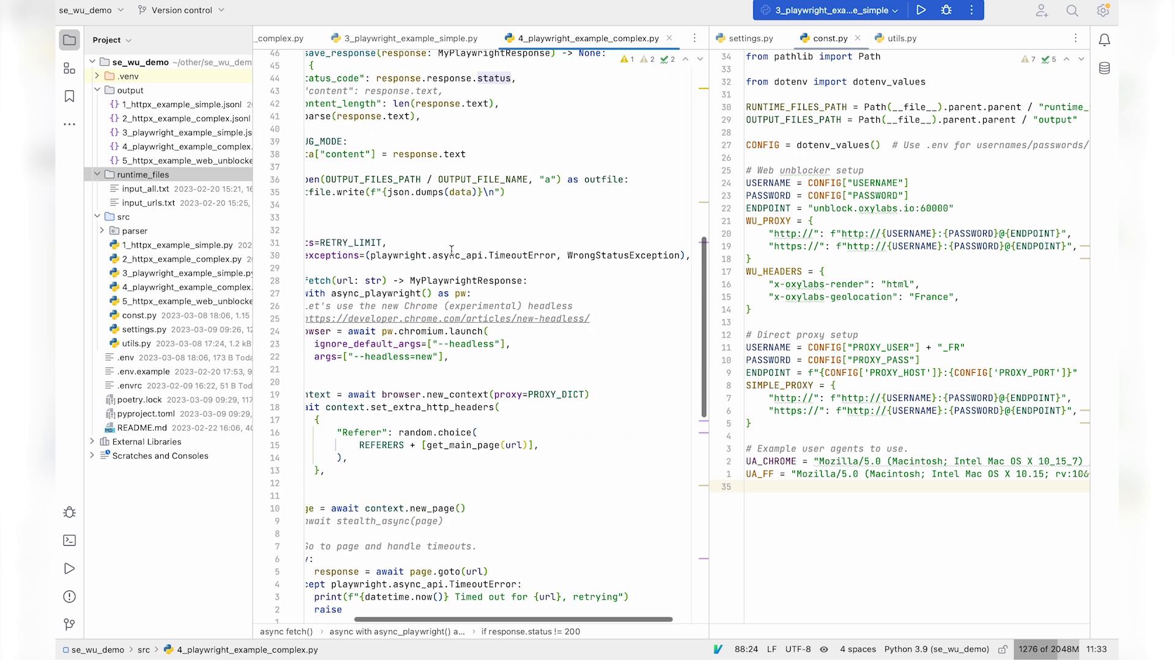
scroll("down", 3)
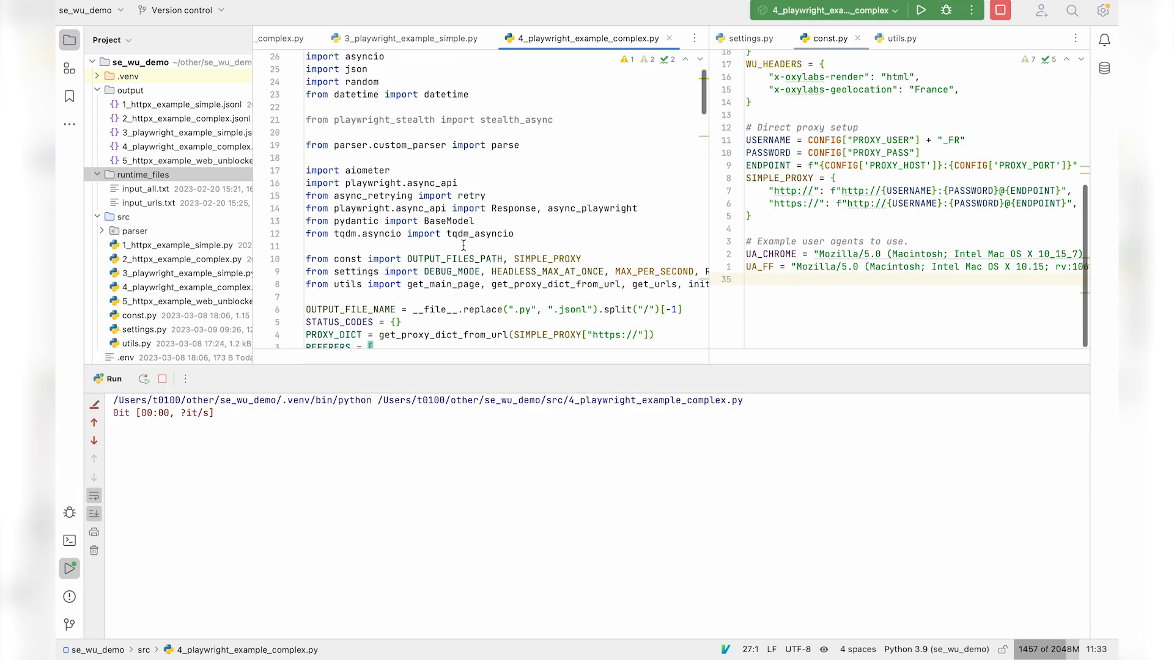
- Follow the complex Playwright run output as it ends in a RetryError with exit code 1
scroll("down", 3)
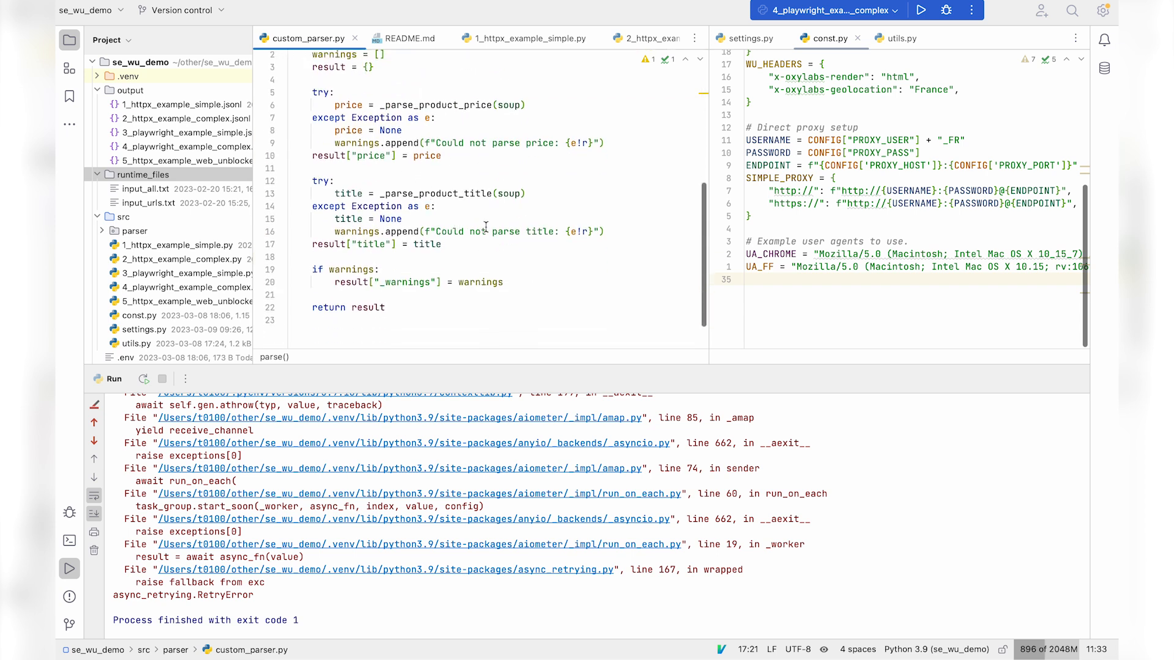
- Inspect 4_playwright_example_complex.jsonl's status-200 price and title records
left_click(177, 147)
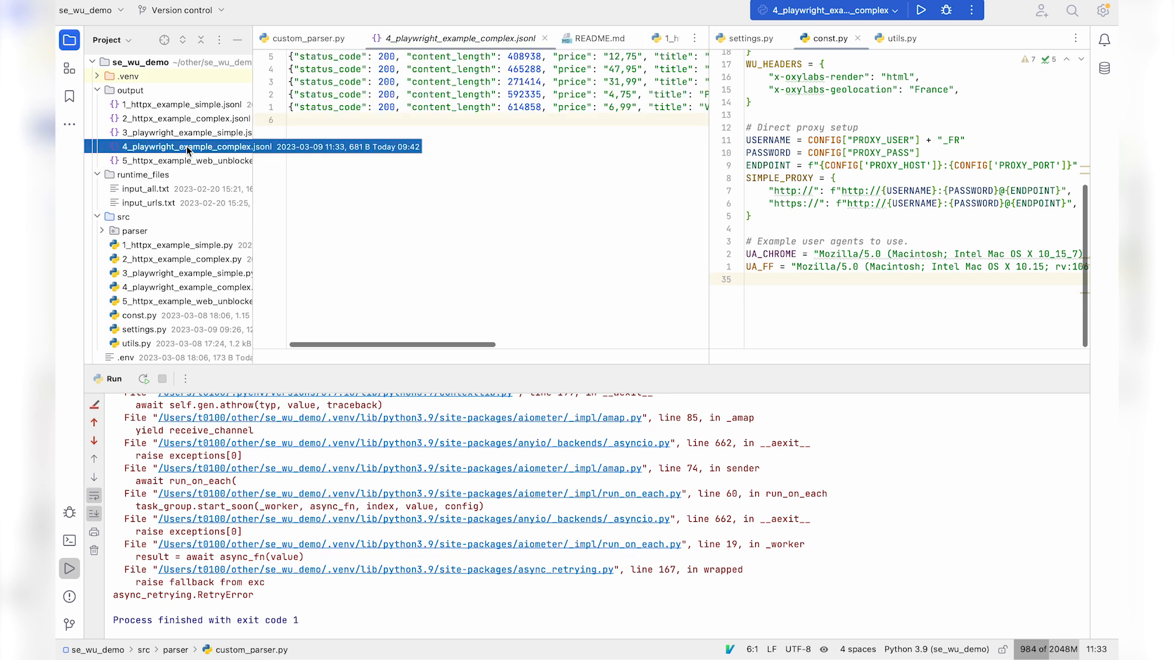
left_click(474, 126)
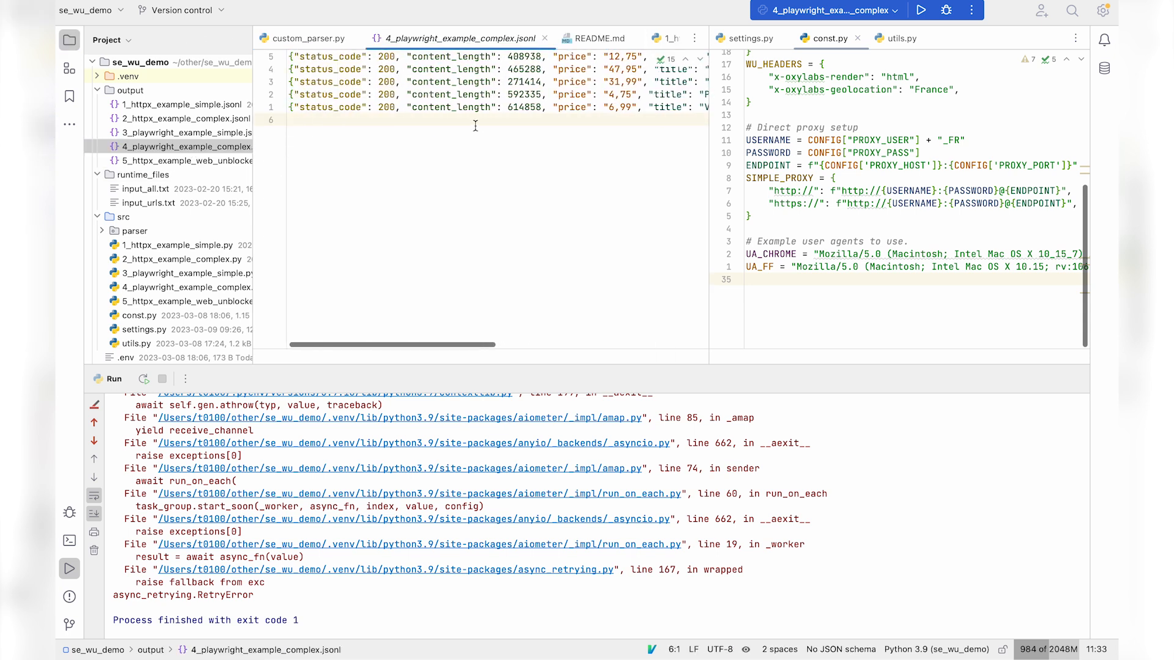
scroll("right", 3)
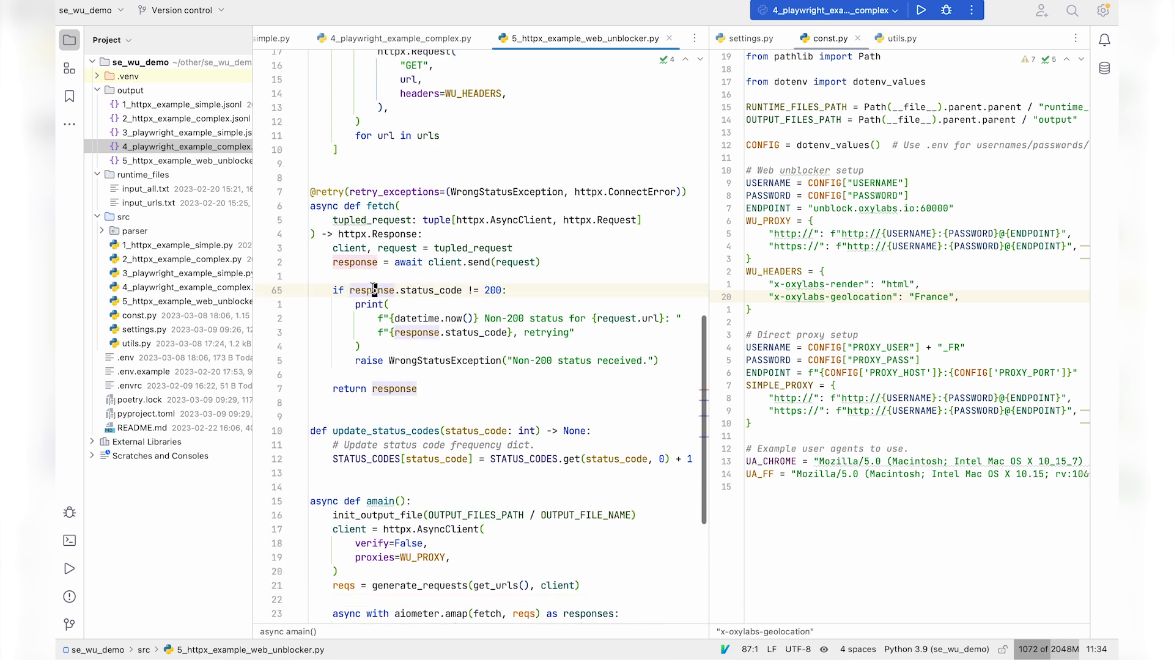
- Run 5_httpx_example_web_unblocker.py to all-200 responses and inspect an oxylabs_id in its JSONL output
left_click(505, 291)
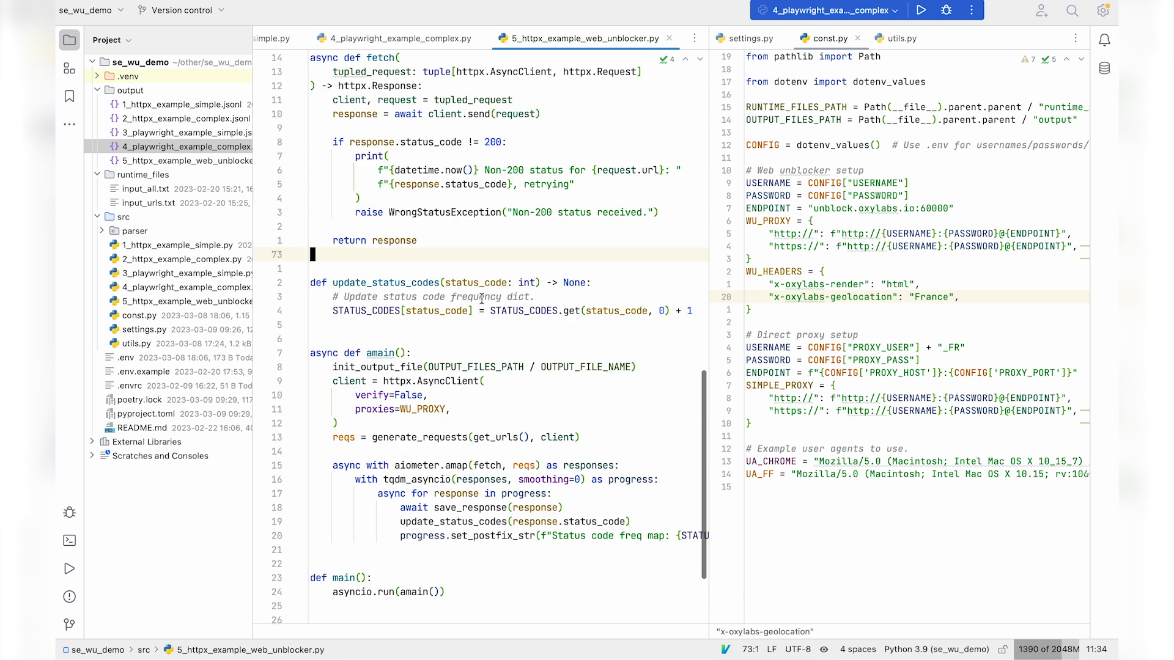
left_click(920, 9)
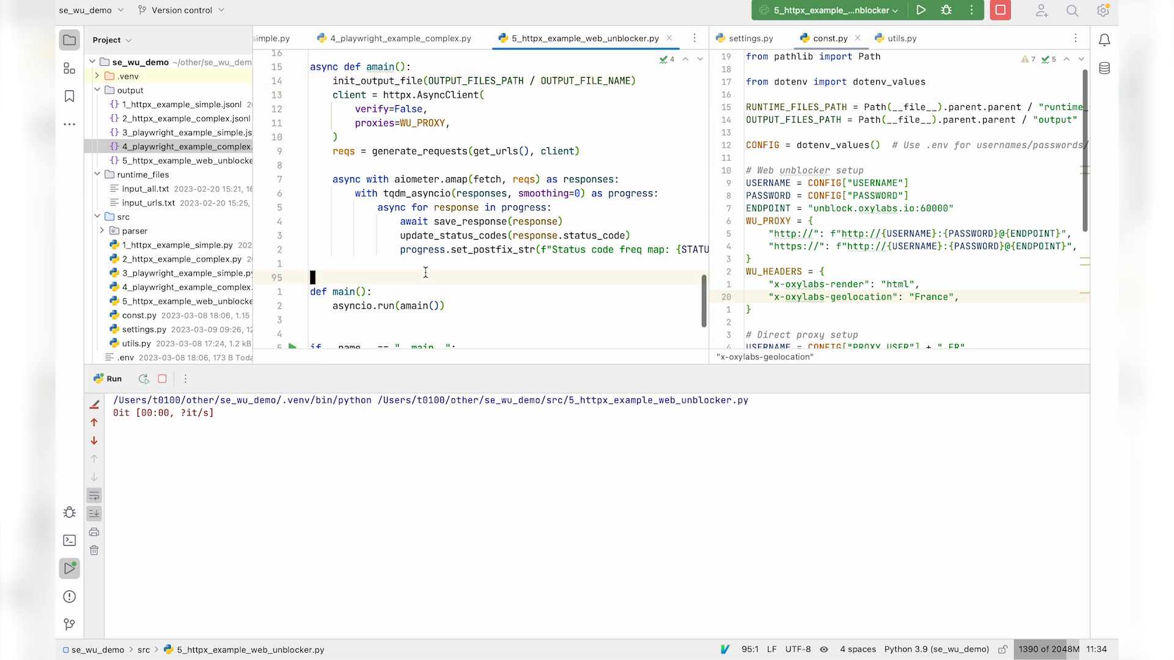
scroll("down", 3)
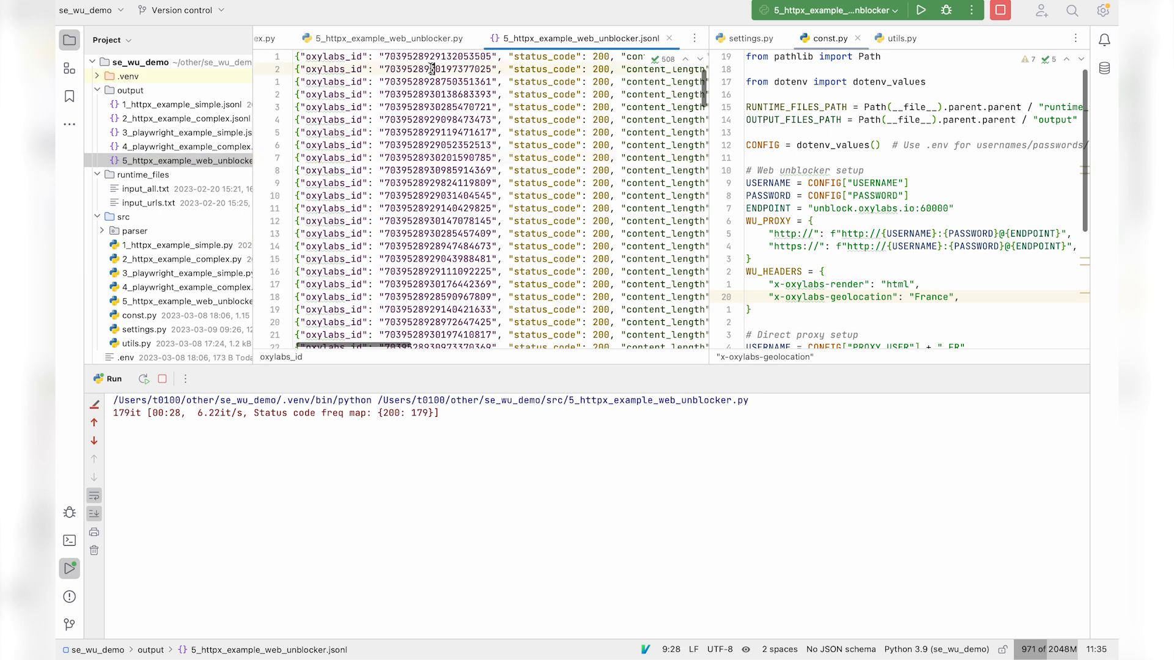
double_click(444, 68)
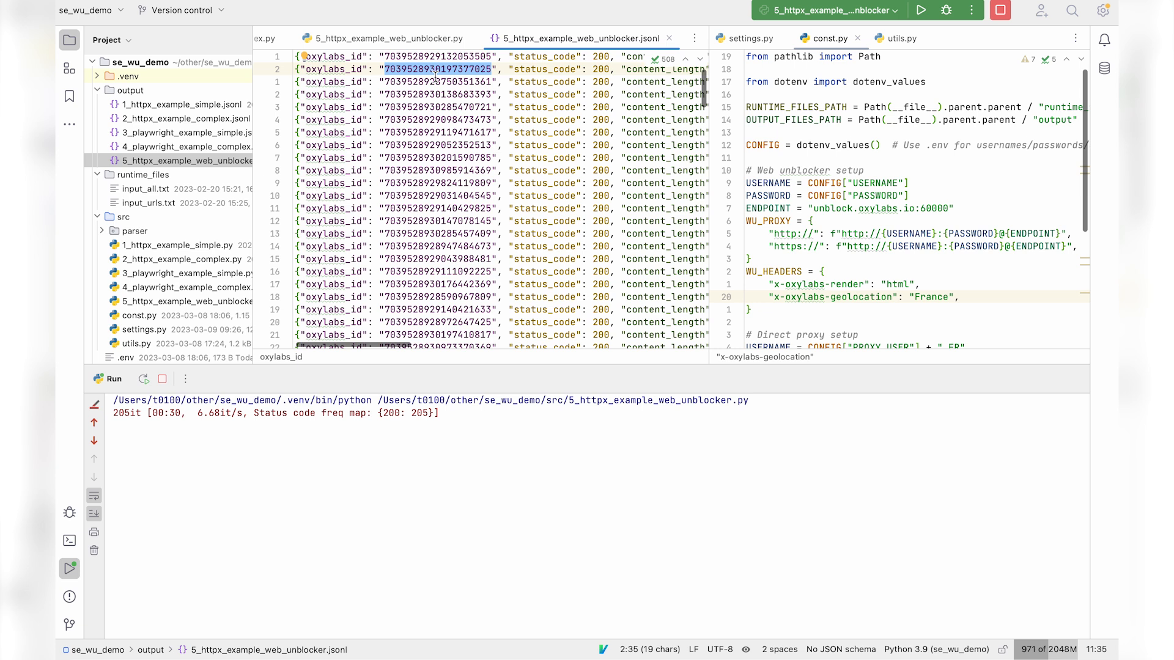